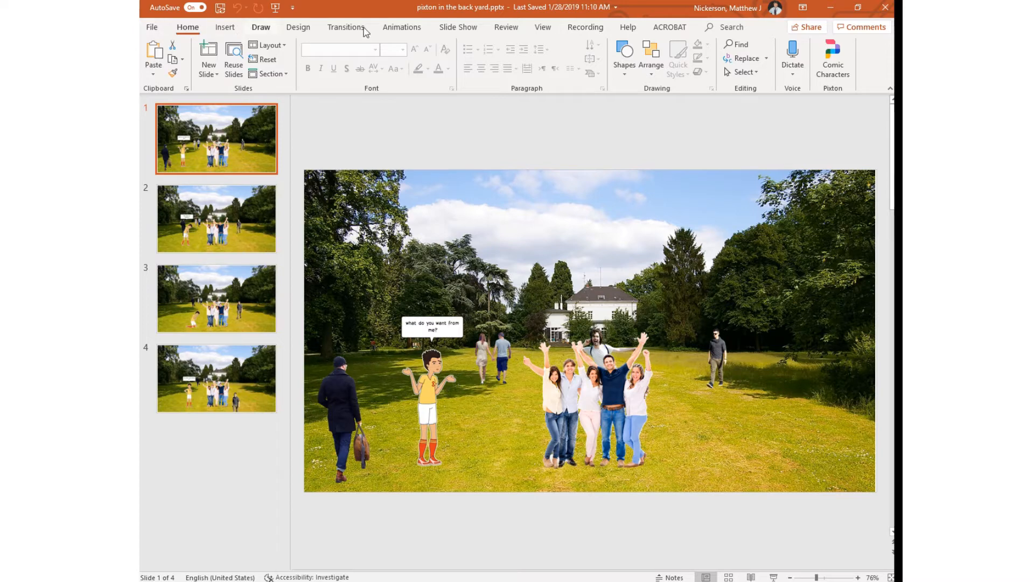
pyautogui.moveTo(496, 308)
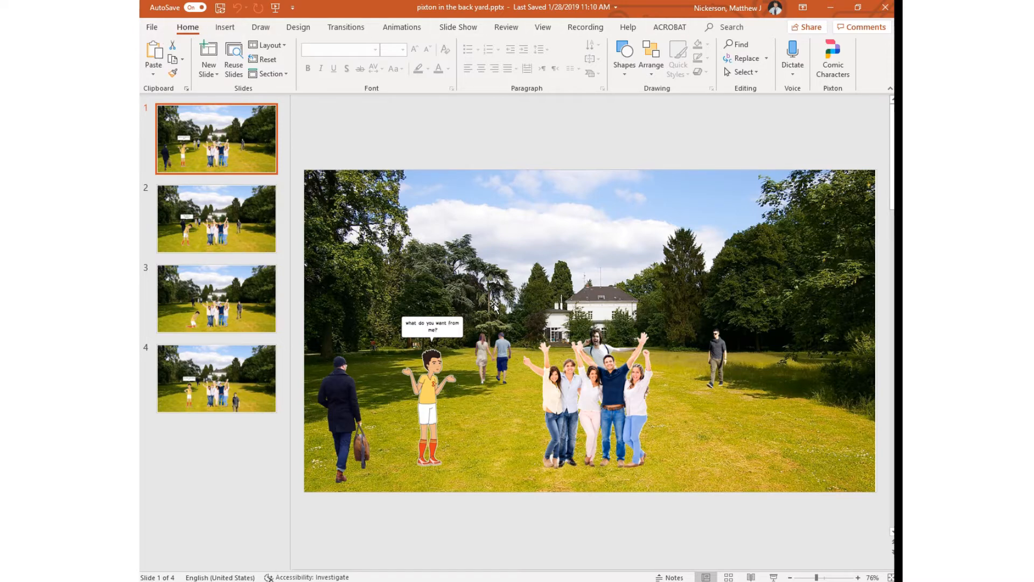
pyautogui.moveTo(543, 45)
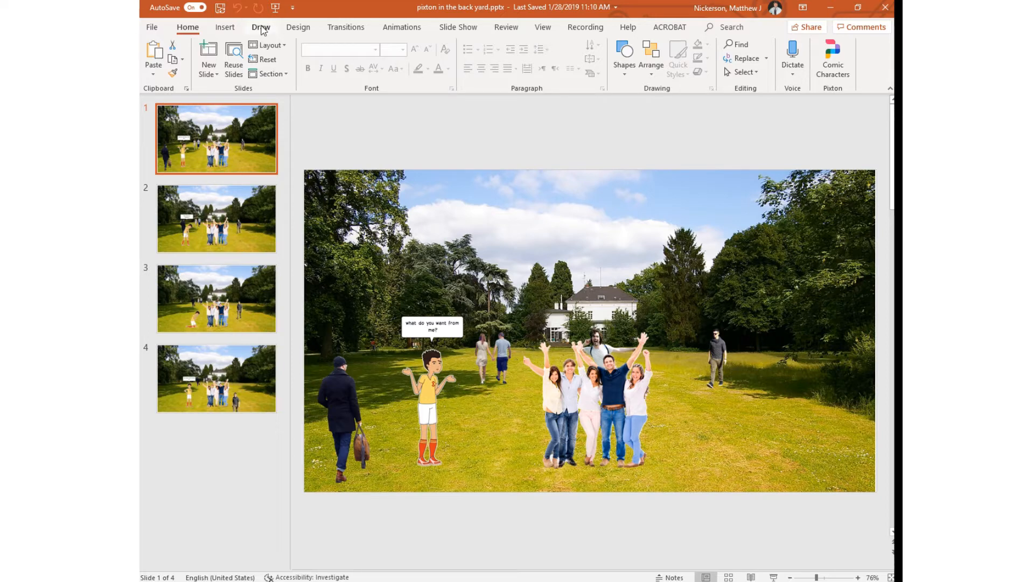
pyautogui.moveTo(302, 154)
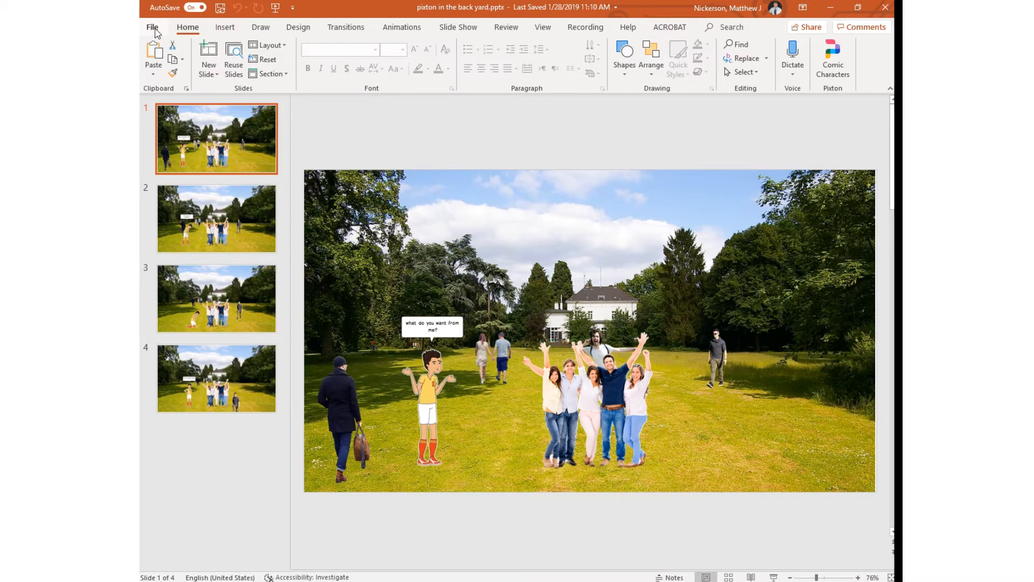
# Open the File Backstage Info page and maximize the PowerPoint window.
pyautogui.click(154, 27)
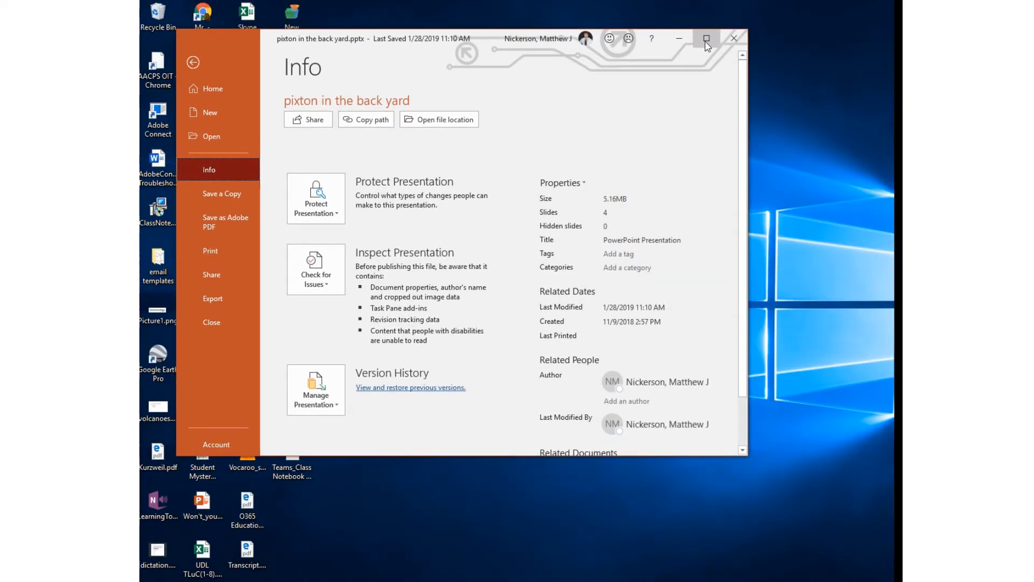
pyautogui.click(706, 37)
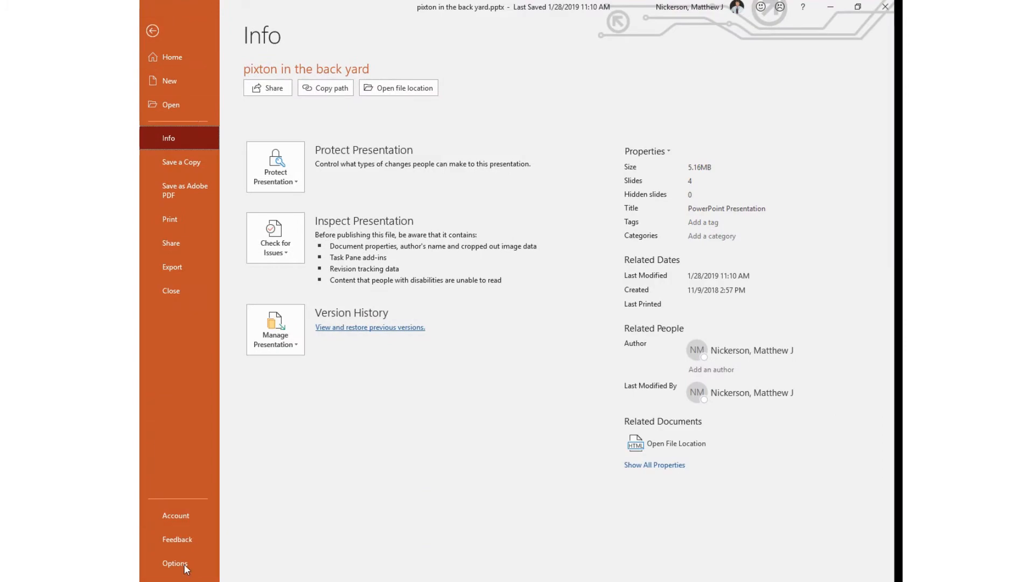
# Open PowerPoint Options from the bottom of the File menu.
pyautogui.click(175, 563)
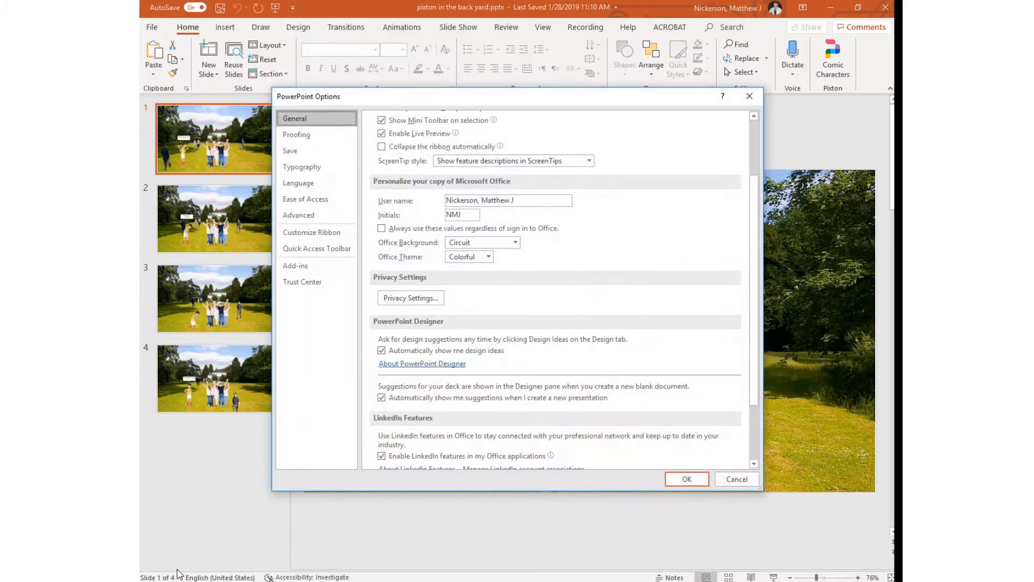
pyautogui.moveTo(215, 33)
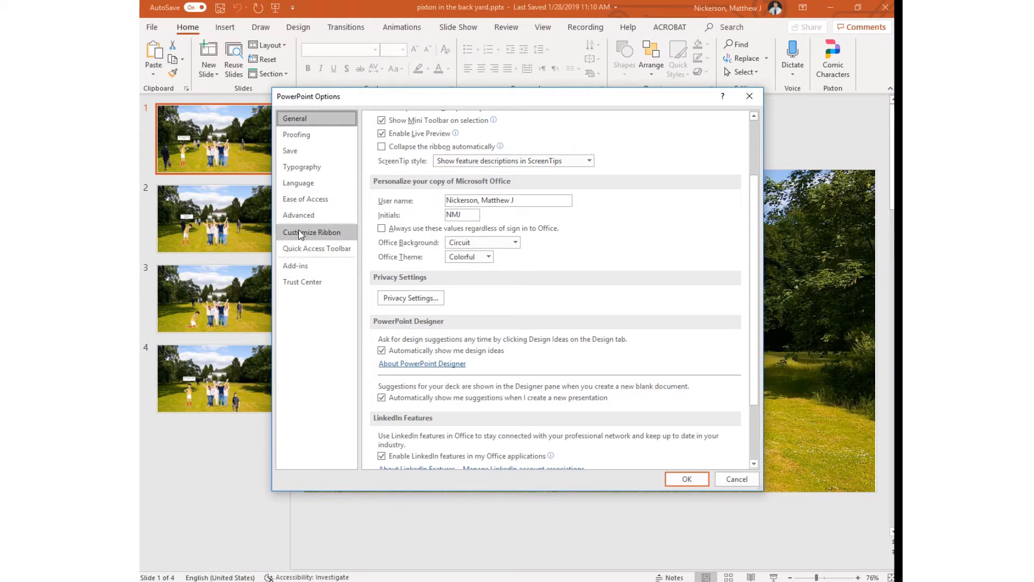
pyautogui.moveTo(303, 237)
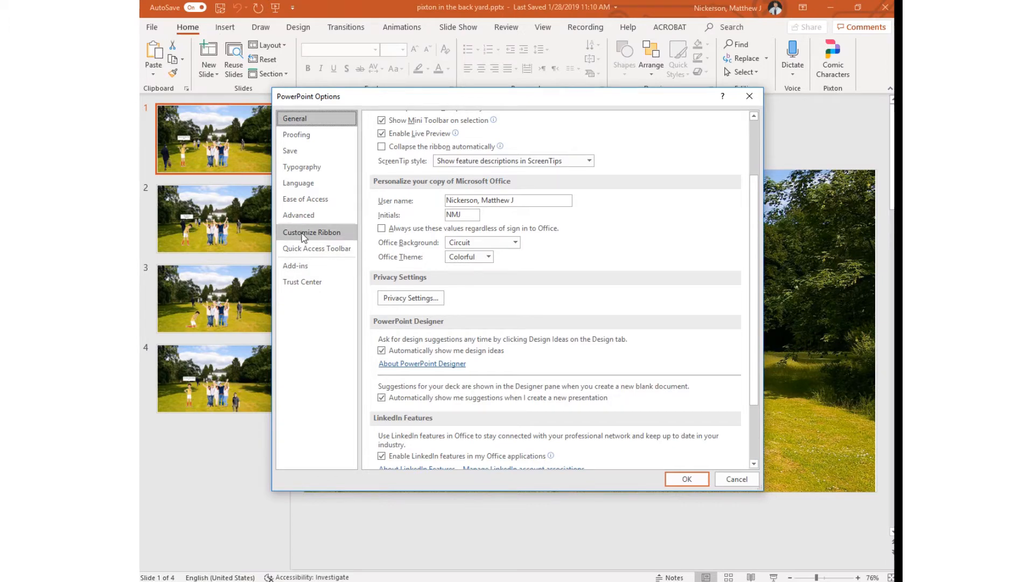
# In Customize Ribbon, tick the Draw and Recording main tabs.
pyautogui.click(315, 233)
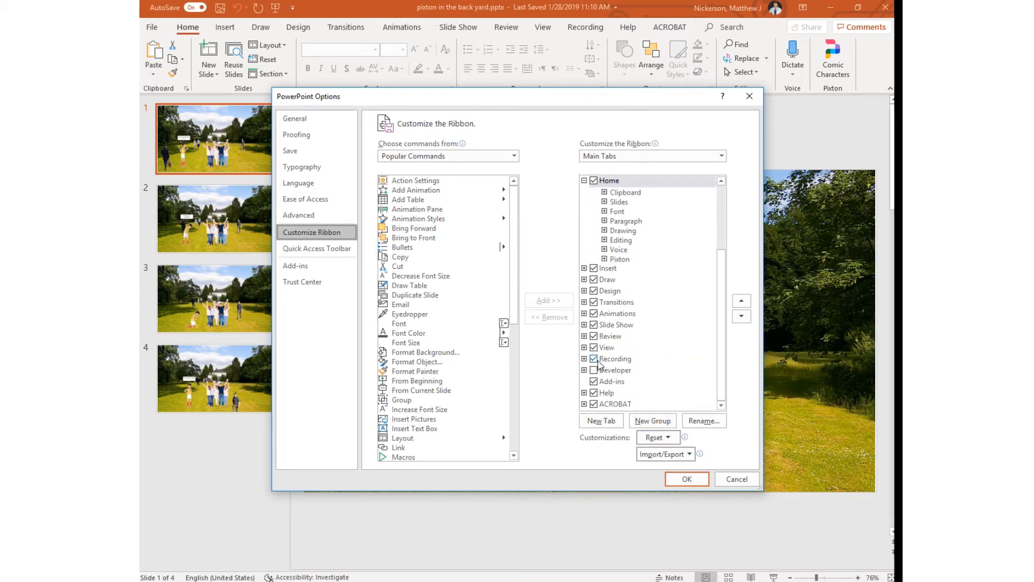
pyautogui.click(608, 279)
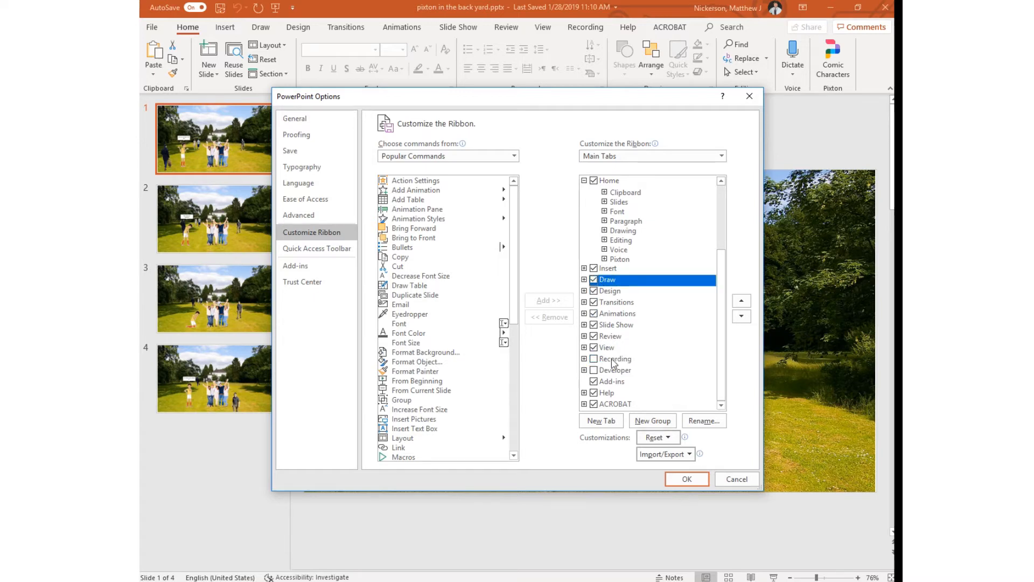
pyautogui.click(686, 479)
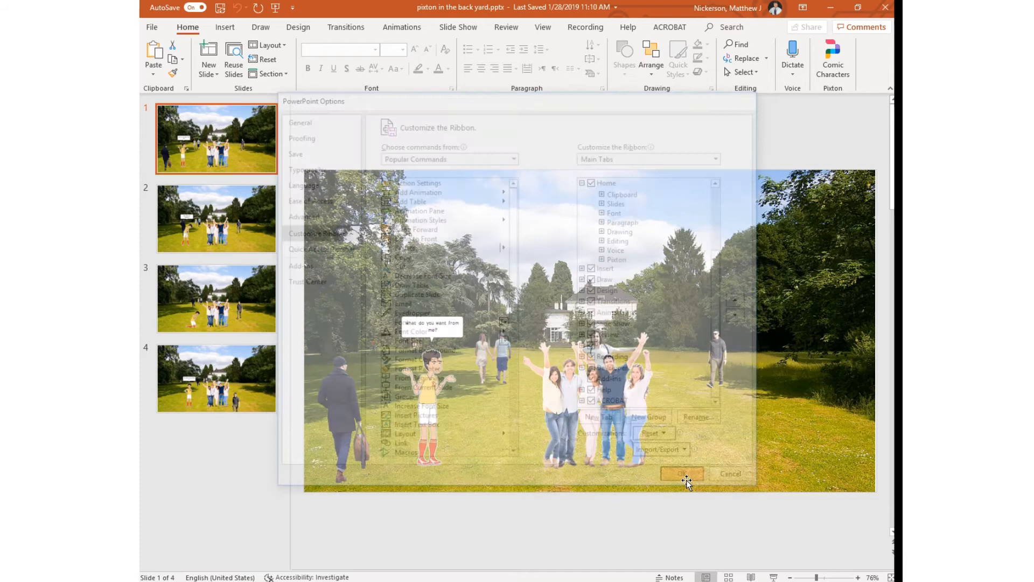
# Apply the ribbon changes, then view the Draw tab and Recording tab tools.
pyautogui.click(682, 473)
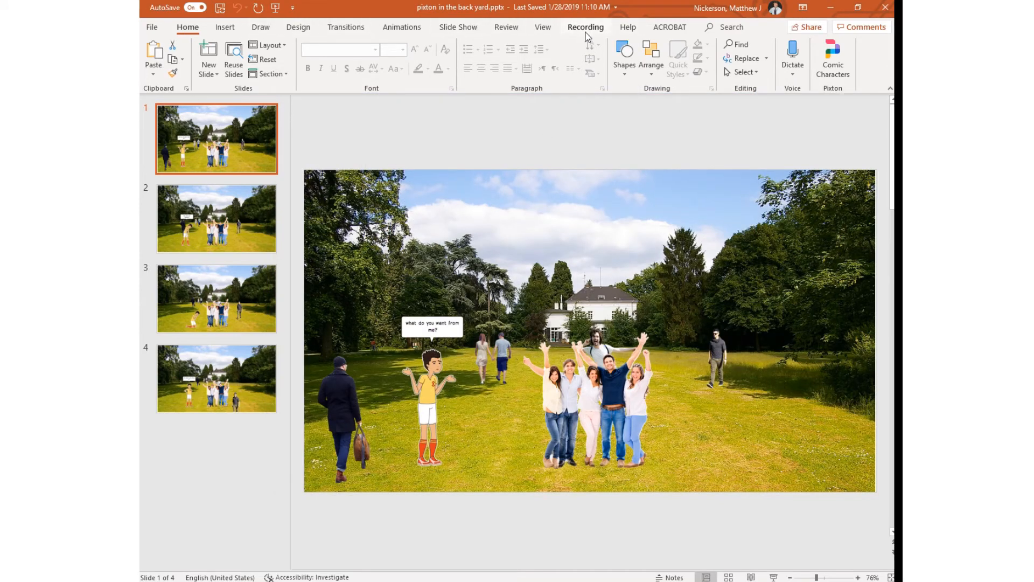
pyautogui.click(262, 27)
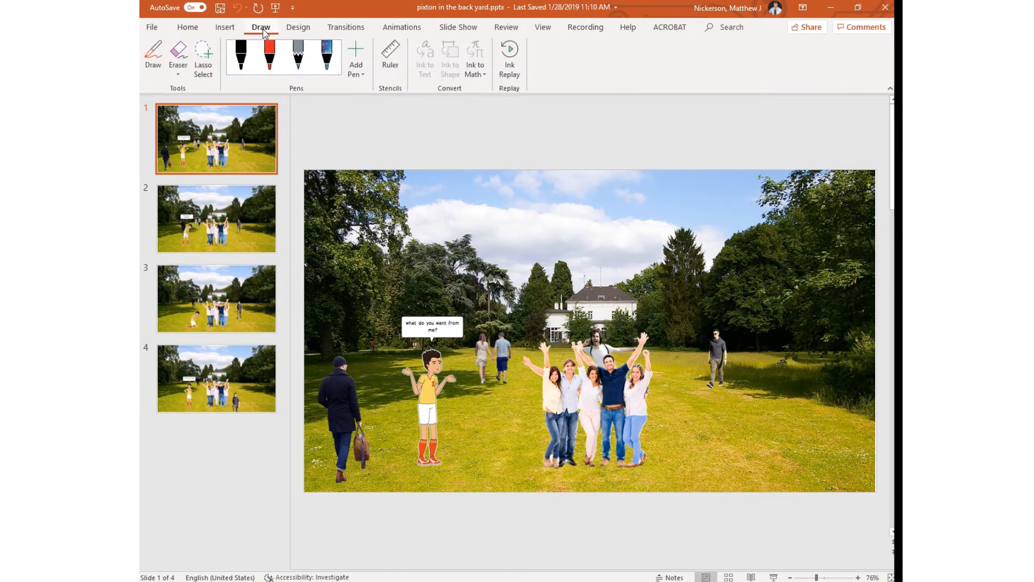
pyautogui.moveTo(492, 101)
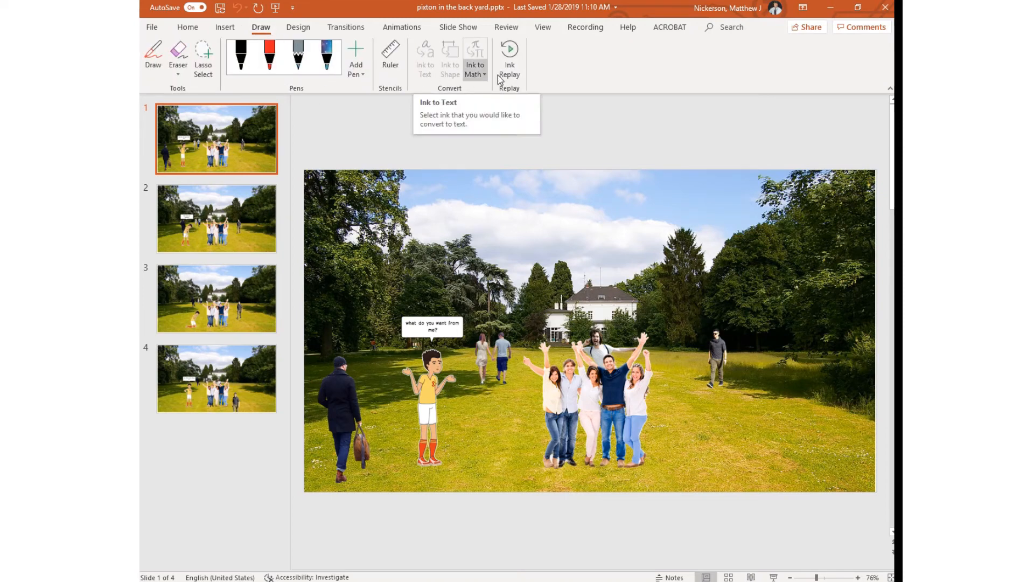
pyautogui.click(586, 27)
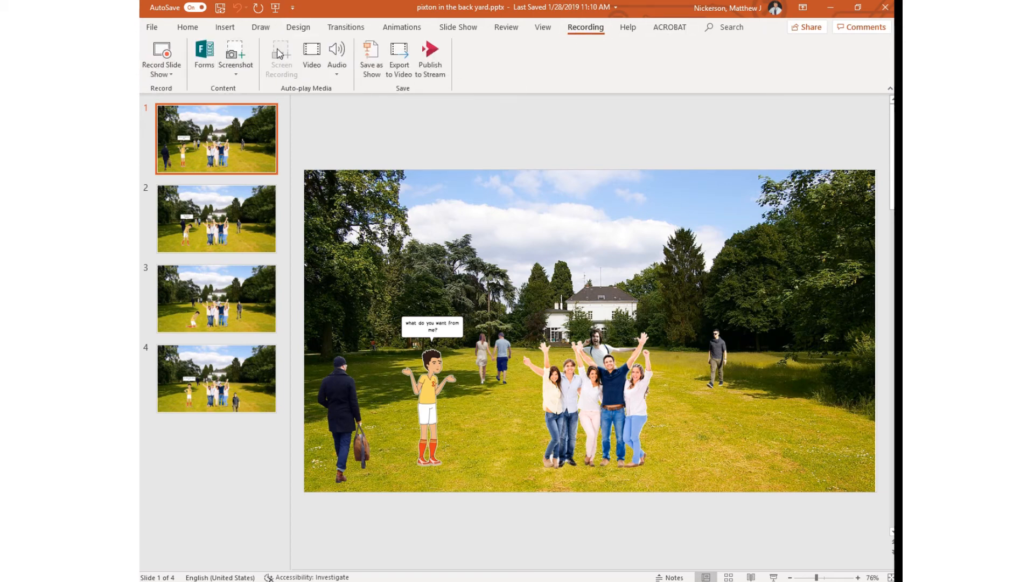
pyautogui.moveTo(607, 133)
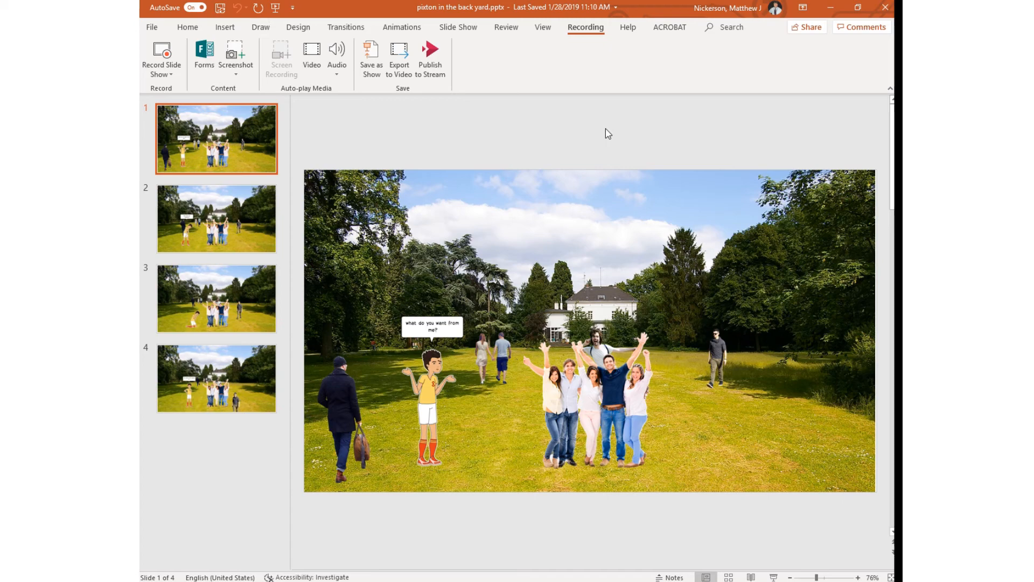
pyautogui.moveTo(162, 70)
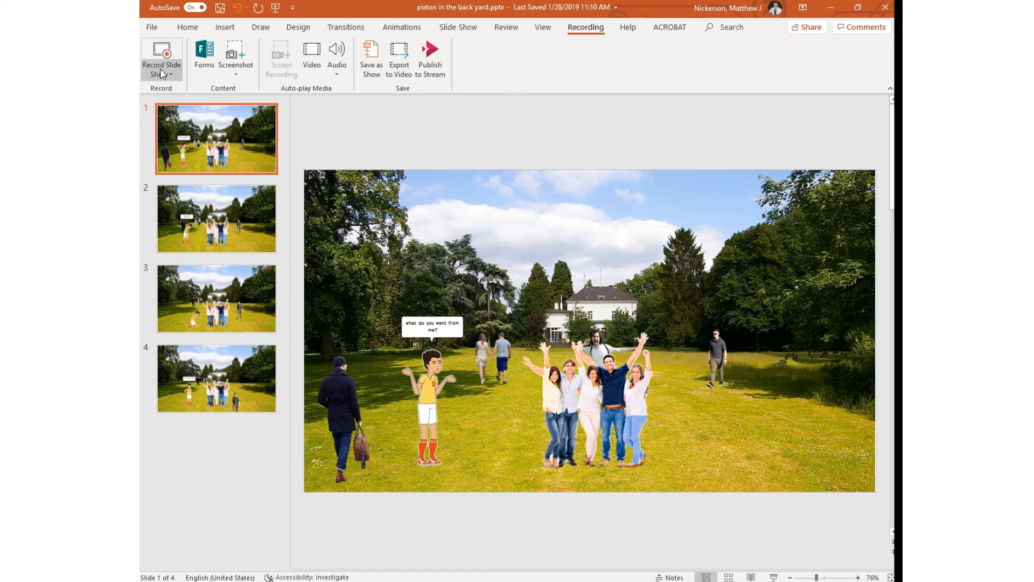
pyautogui.moveTo(162, 64)
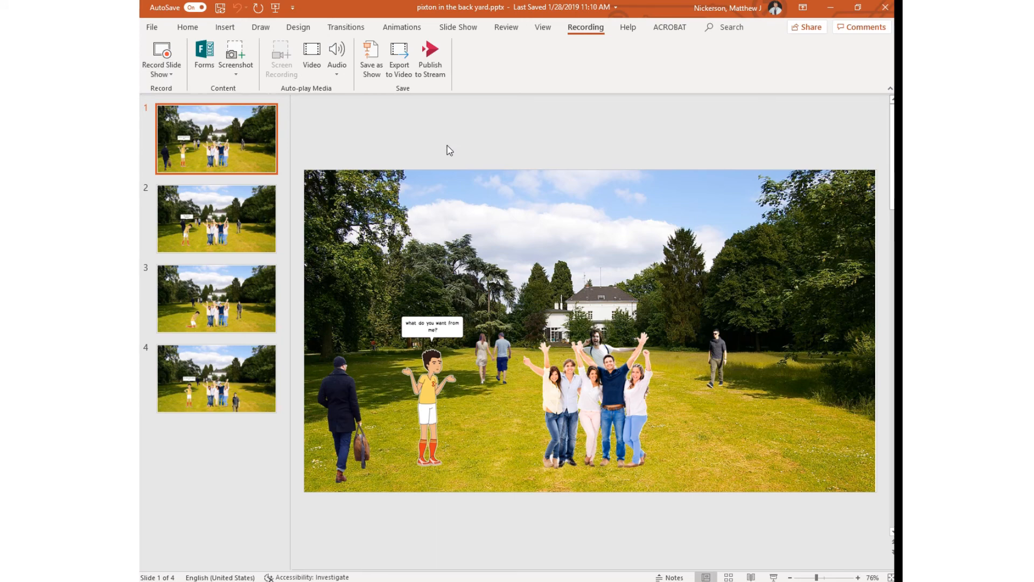
pyautogui.moveTo(495, 285)
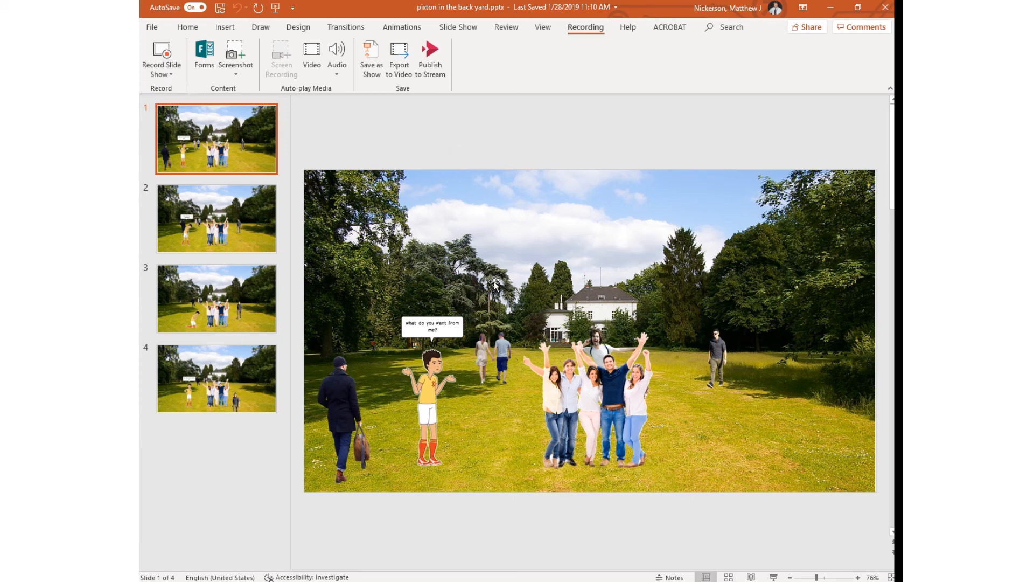
pyautogui.moveTo(431, 53)
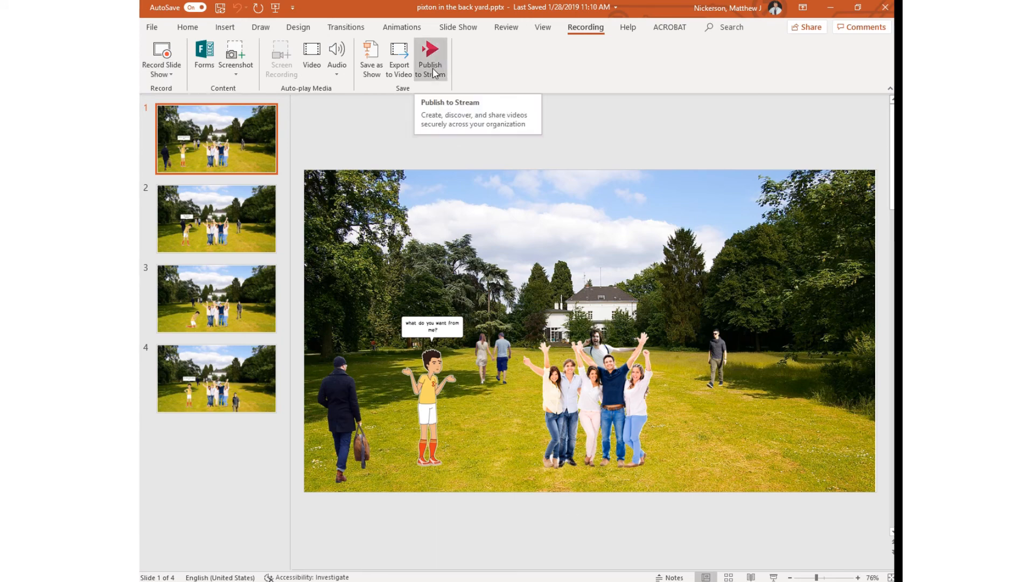